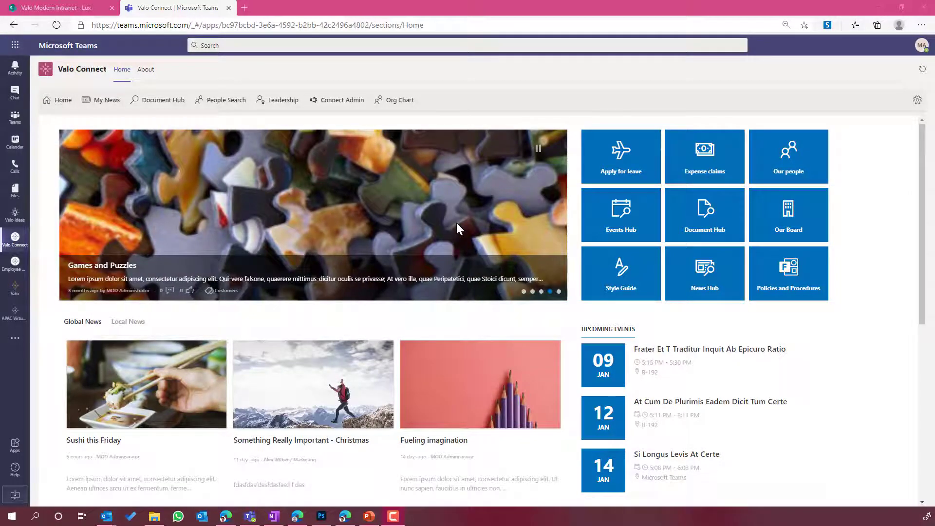
{"action": "mouse_move", "coordinate": [844, 135]}
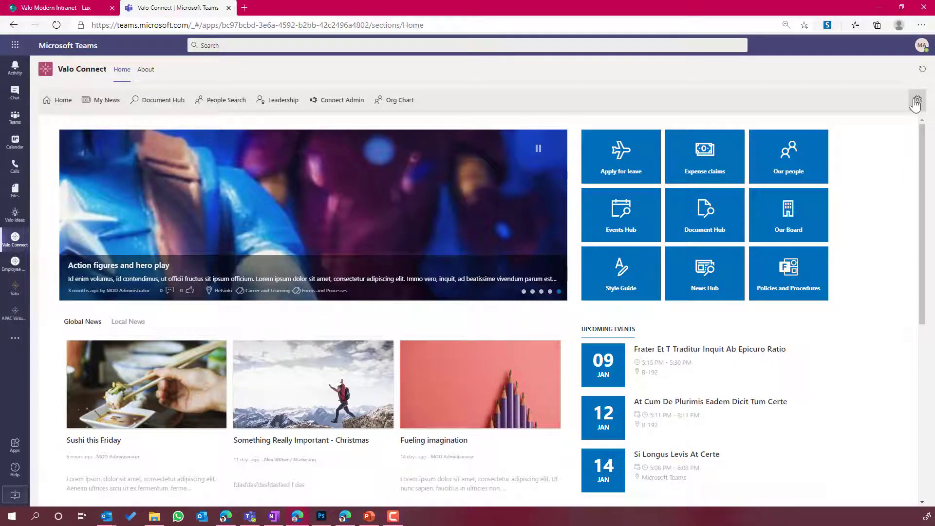
Save the Home page configuration so it shows Valo's global navigation and toolbox.
{"action": "left_click", "coordinate": [917, 101]}
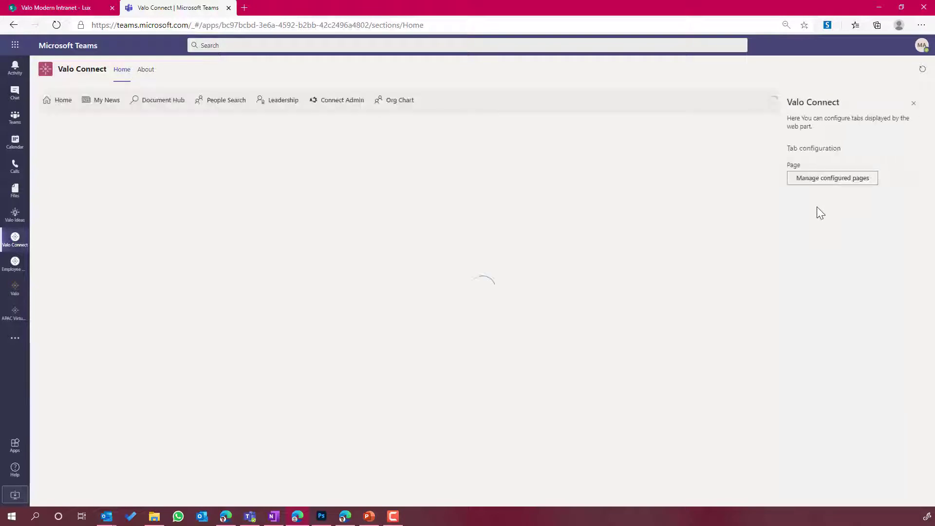
{"action": "left_click", "coordinate": [832, 177]}
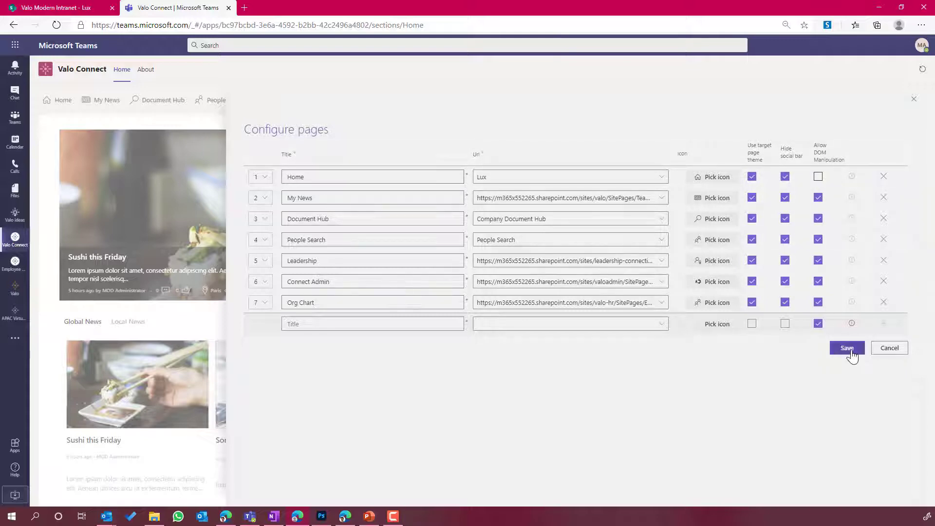
{"action": "left_click", "coordinate": [847, 348]}
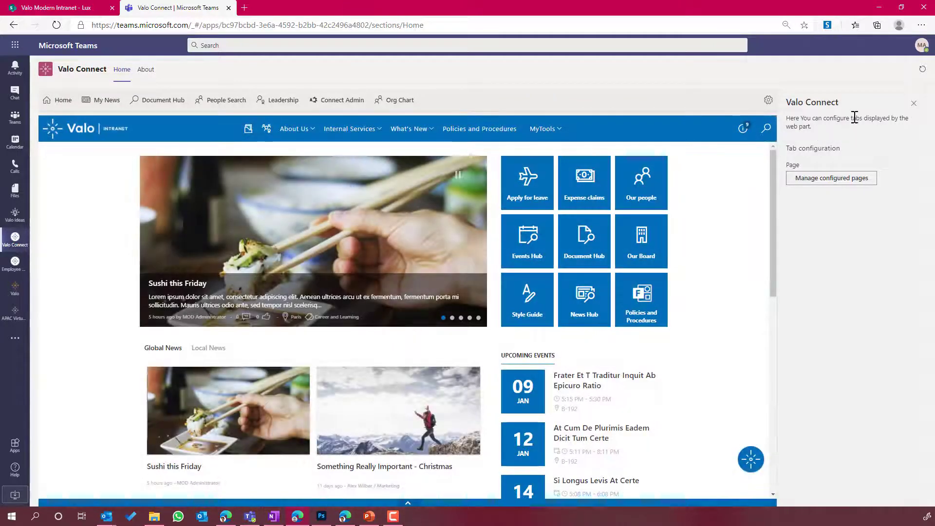
Close tab settings, preview the Internal Services menu, and open the Valo toolbox.
{"action": "left_click", "coordinate": [914, 102]}
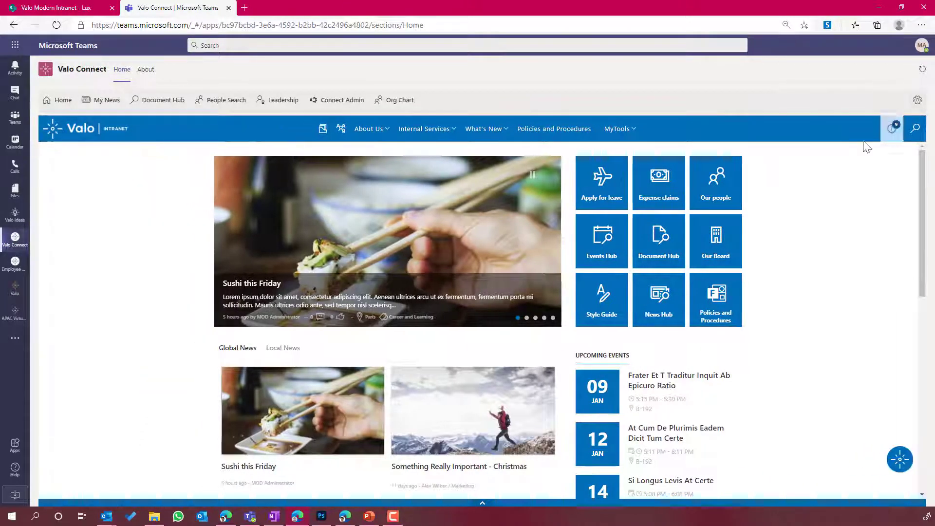
{"action": "left_click", "coordinate": [424, 128]}
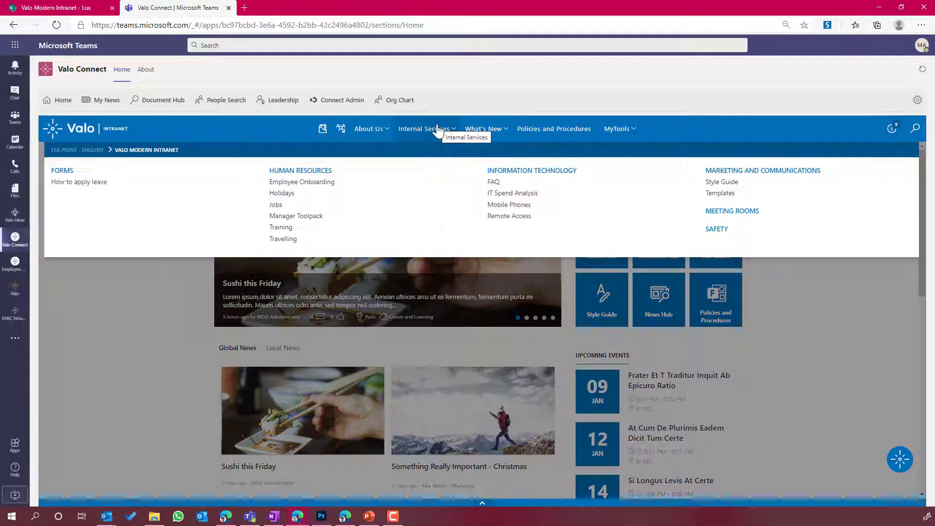
{"action": "mouse_move", "coordinate": [747, 371]}
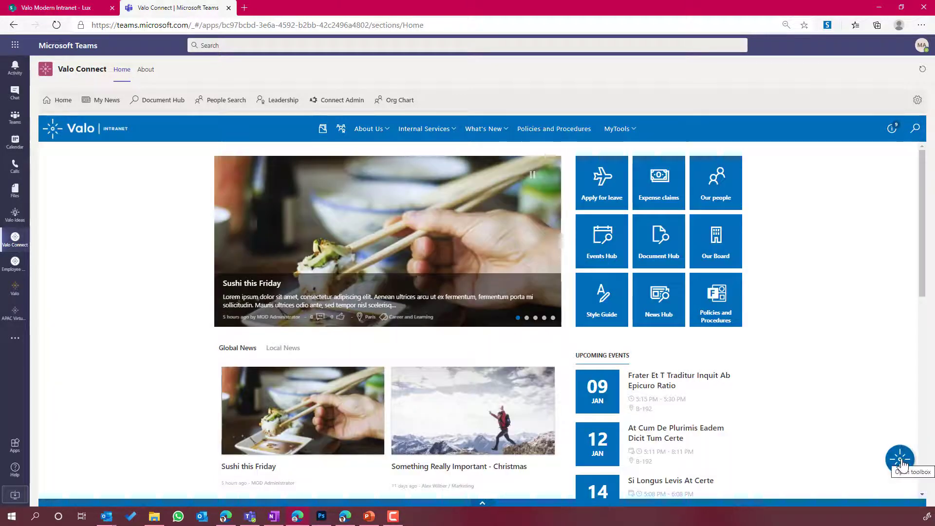
{"action": "left_click", "coordinate": [900, 460]}
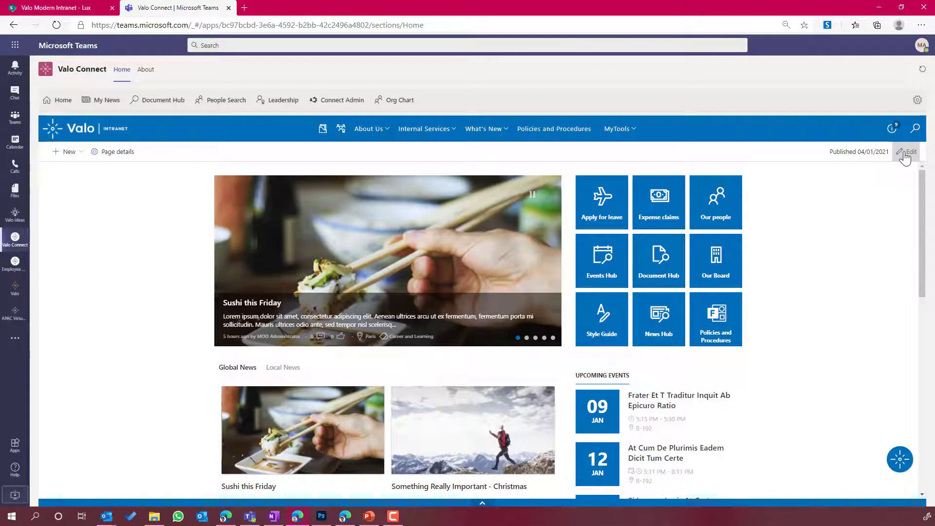
Add a People profiles web part listing Alex Wilber and Nestor Wilke.
{"action": "left_click", "coordinate": [907, 151]}
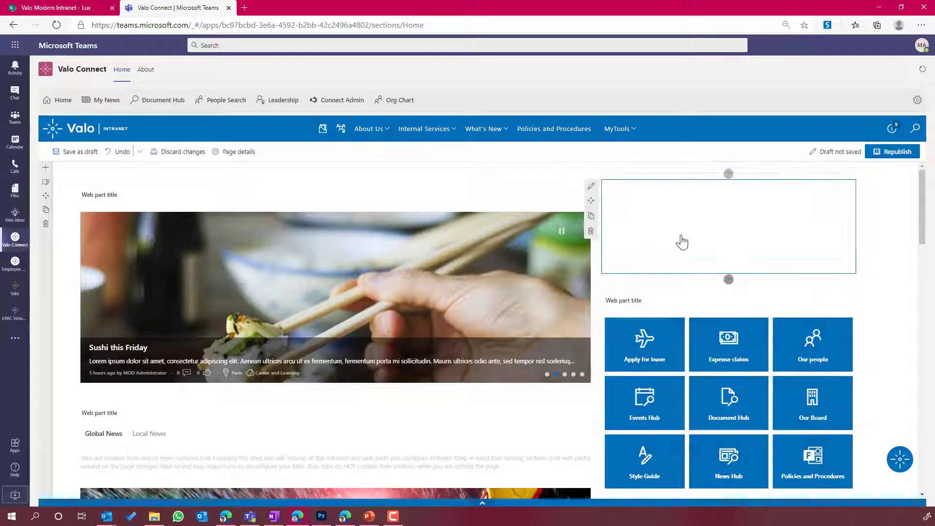
{"action": "type", "text": "a"}
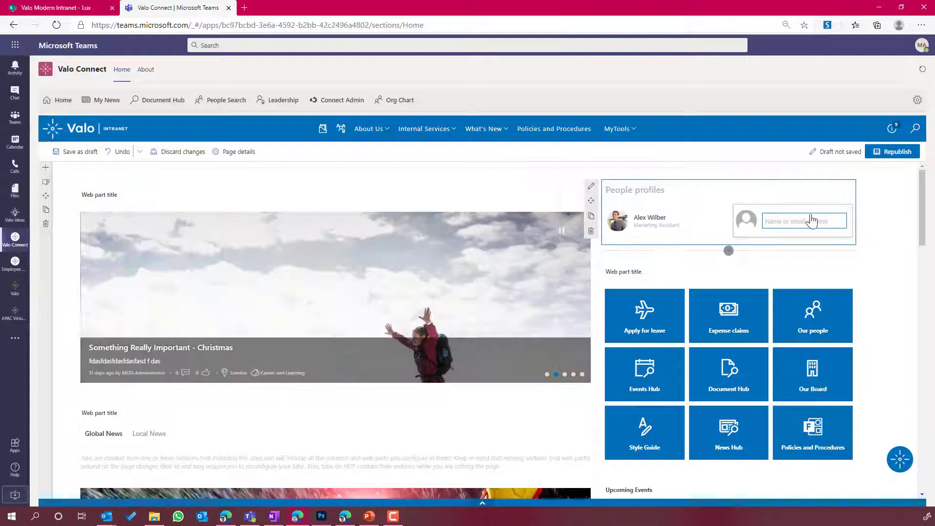
{"action": "type", "text": "ne"}
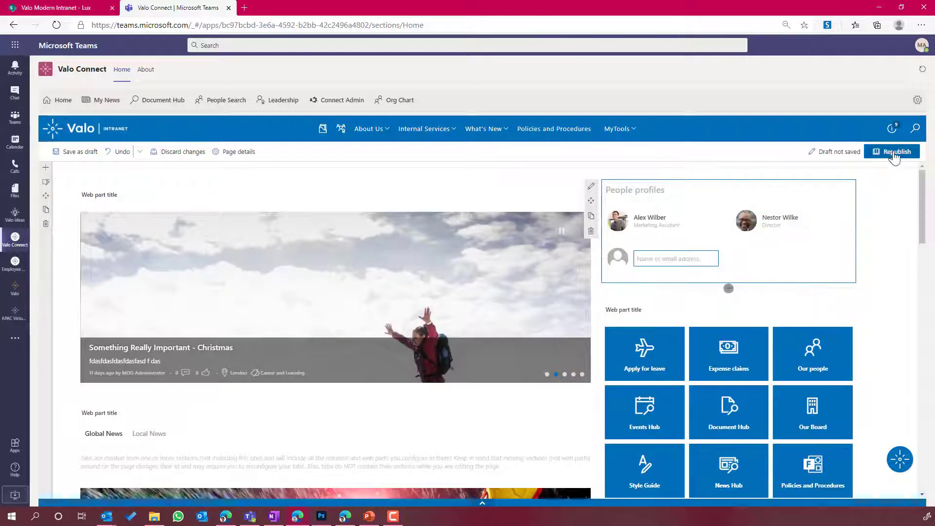
Republish the homepage and switch to the Valo Modern Intranet browser tab.
{"action": "left_click", "coordinate": [896, 151]}
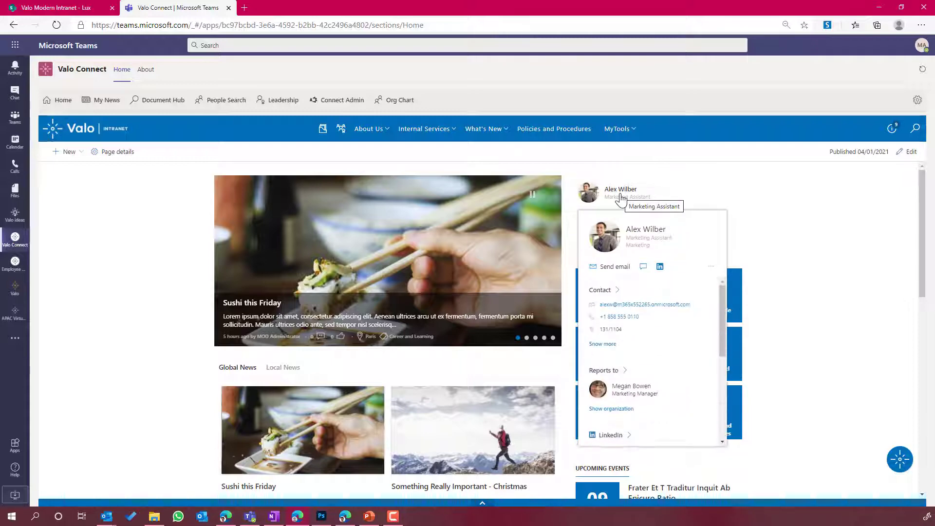
{"action": "left_click", "coordinate": [53, 7]}
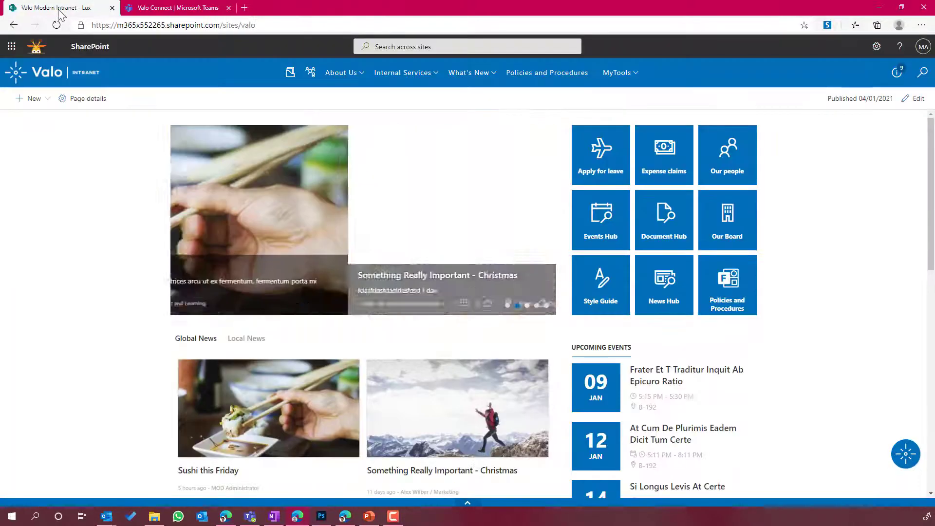